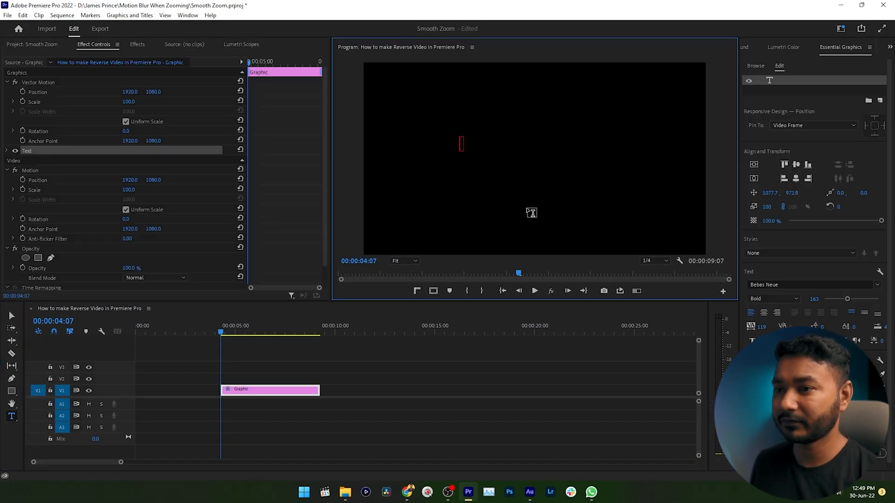
type("AMES")
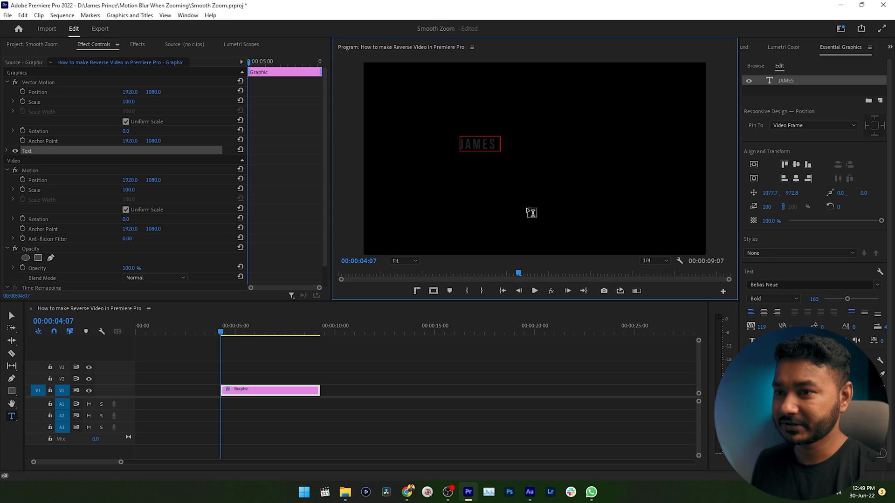
type("PRINCE")
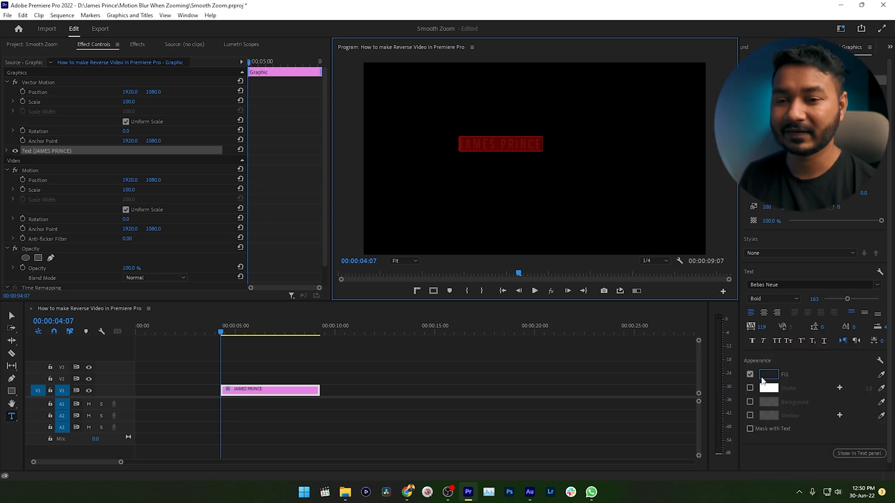
- Fill the title text with white (FFFFFF) and trim the clip to about four seconds
left_click(768, 374)
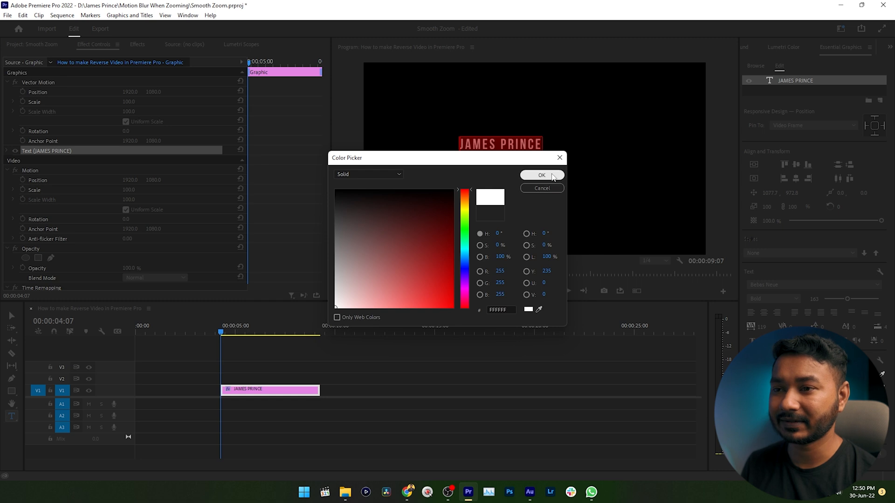
left_click(540, 175)
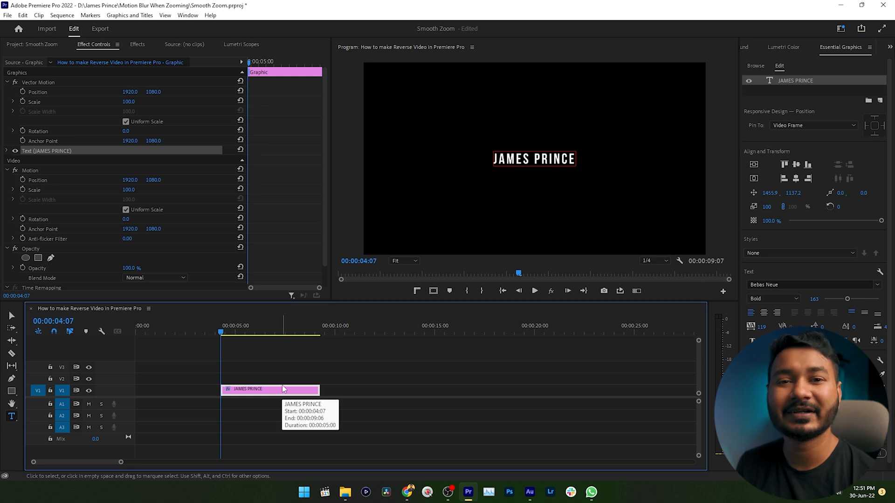
mouse_move(232, 378)
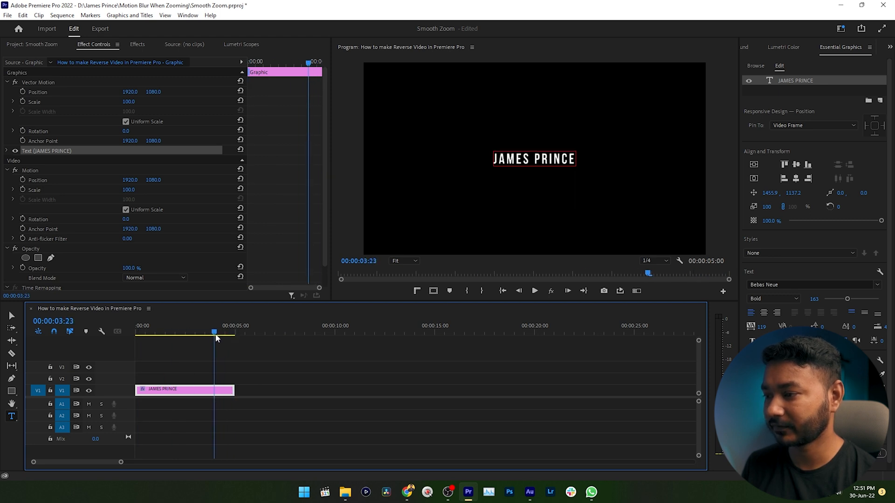
left_click_drag(233, 390, 226, 389)
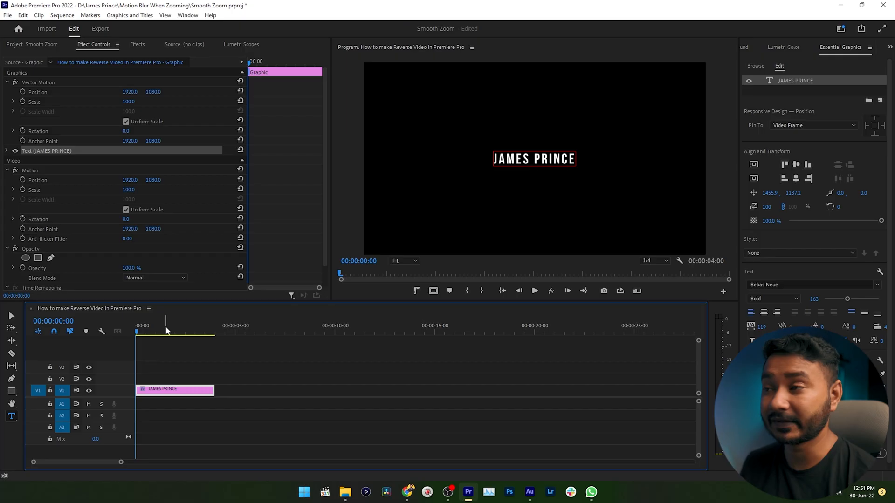
- Show the Effects panel, add Crop to the title clip and view its Effect Controls
left_click(137, 44)
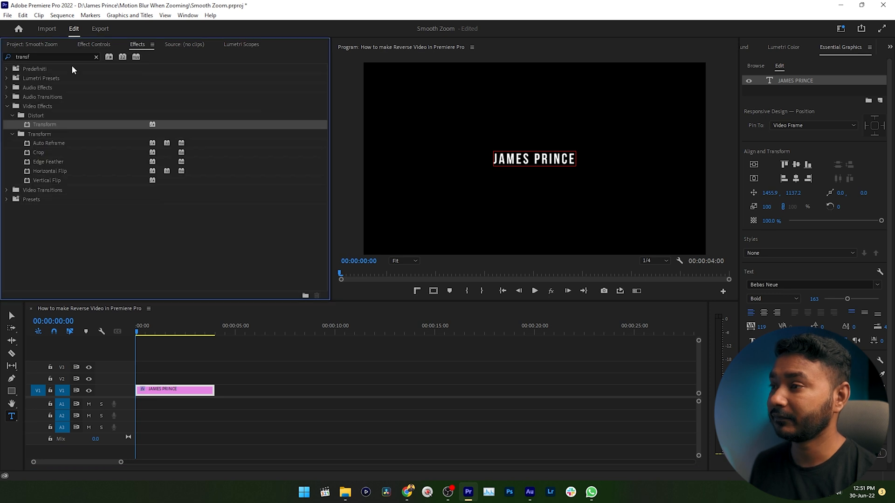
left_click(187, 15)
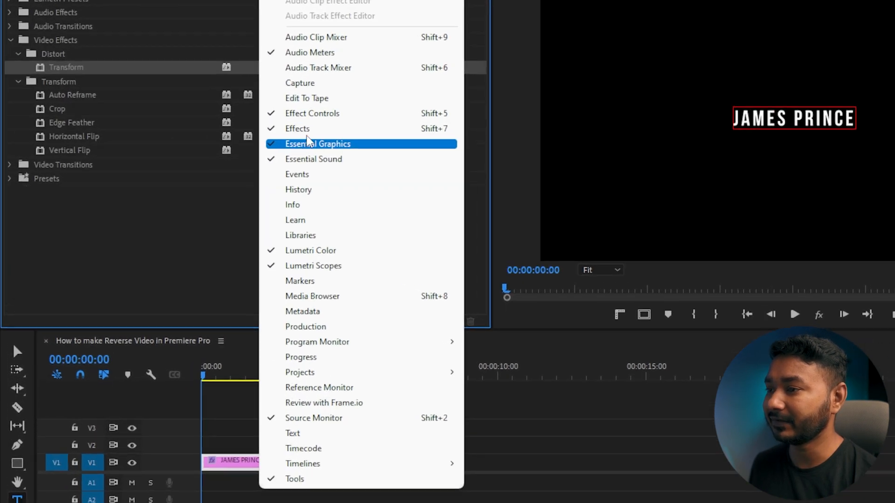
left_click(319, 143)
type("crop")
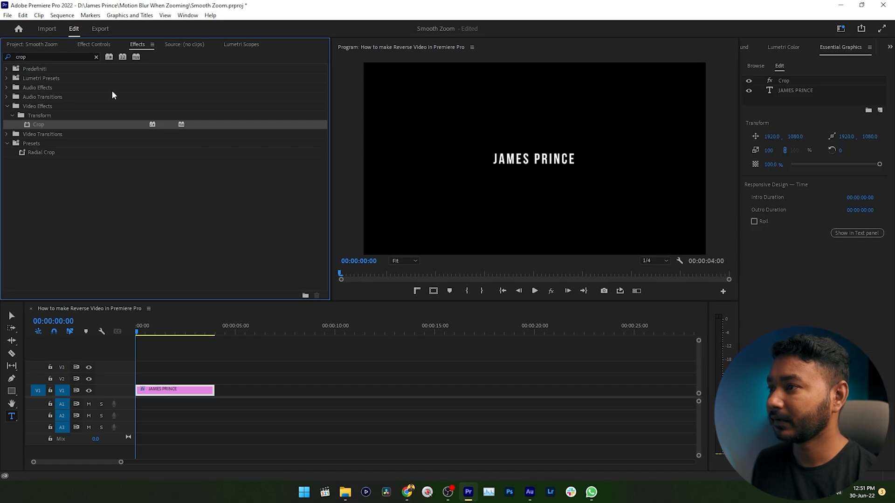
left_click(93, 44)
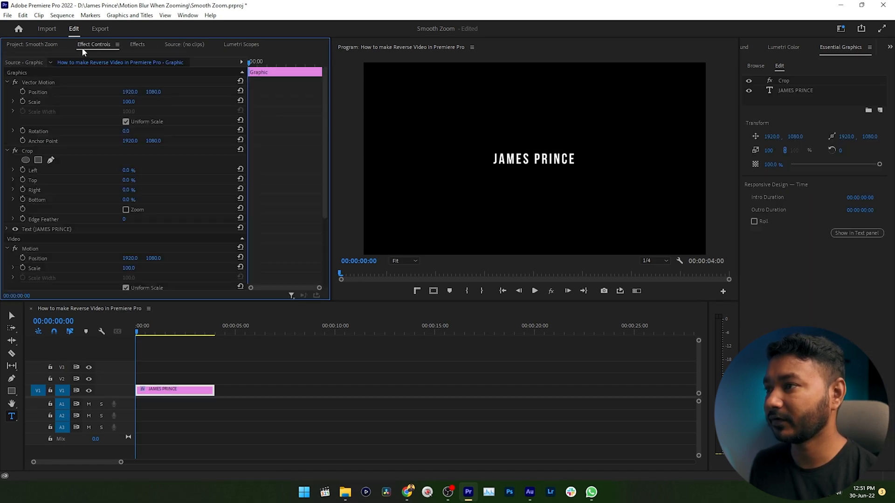
- Select the Crop effect and enable keyframing on Right at 0%
left_click(187, 15)
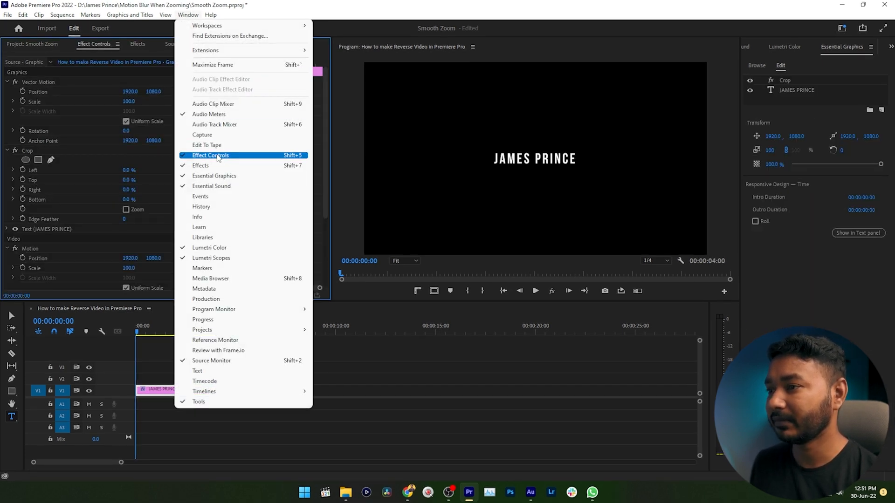
left_click(211, 155)
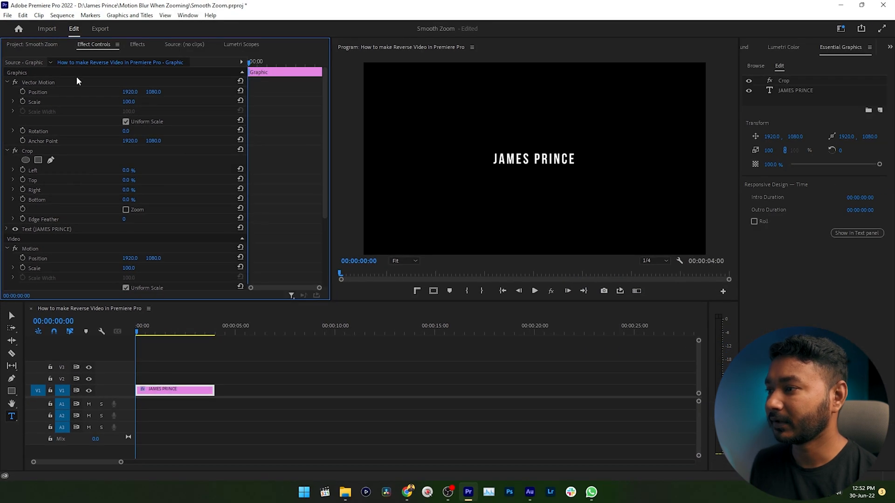
left_click(27, 151)
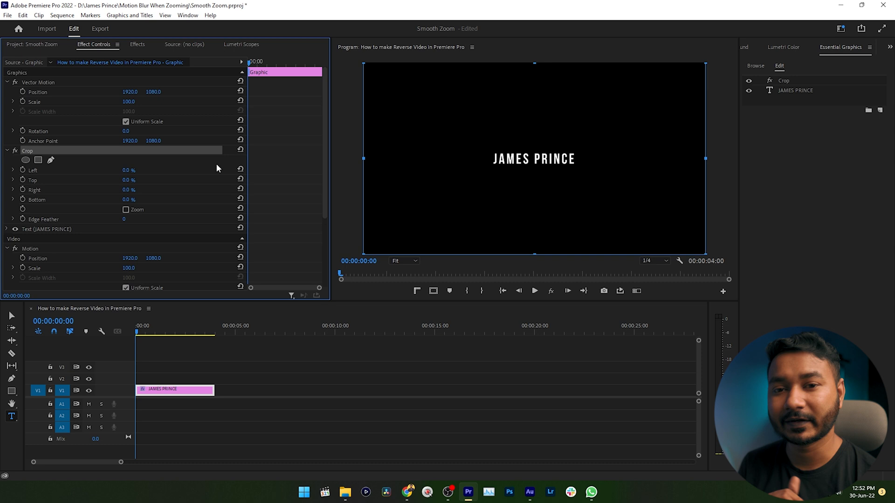
left_click(143, 332)
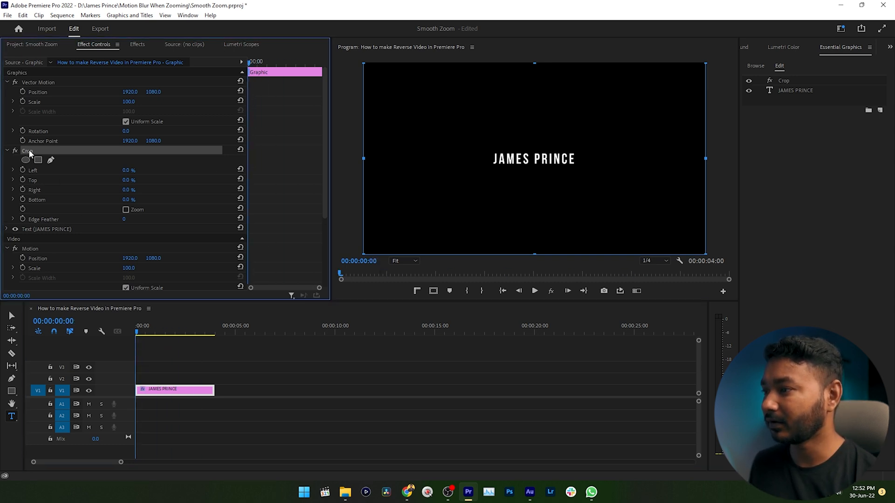
mouse_move(23, 199)
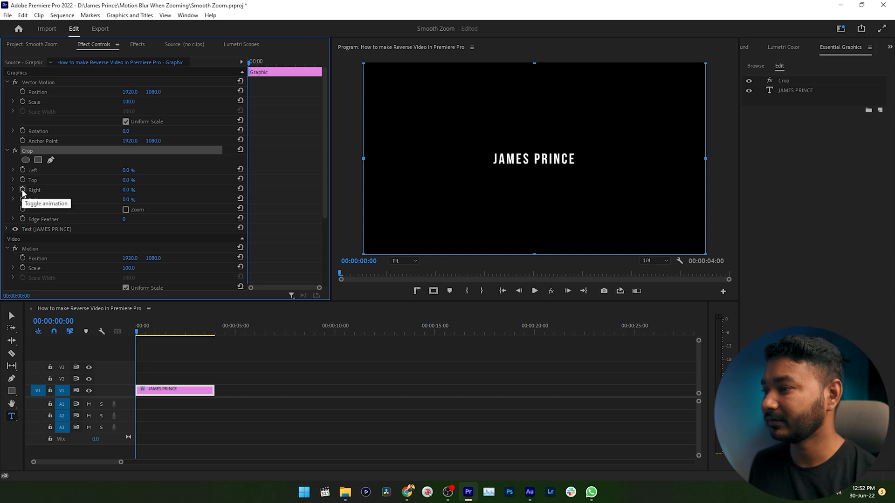
mouse_move(23, 190)
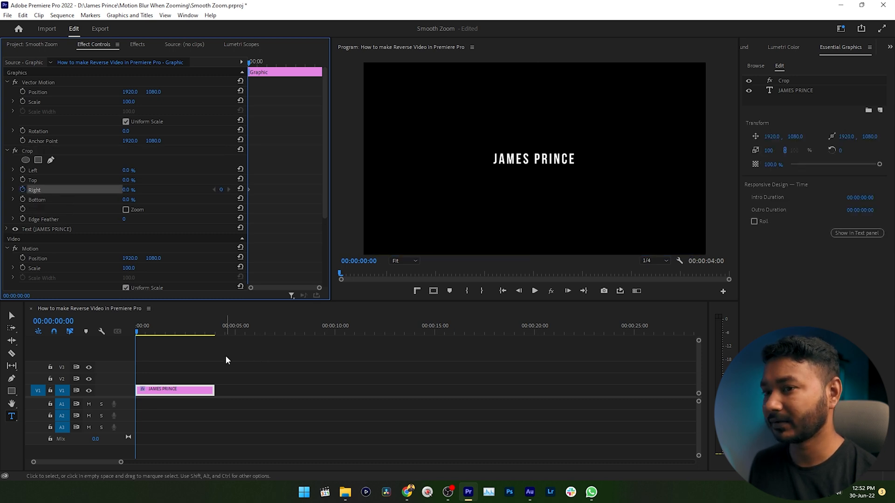
- Add a second Right keyframe raised to 68% so the text is hidden
left_click(147, 326)
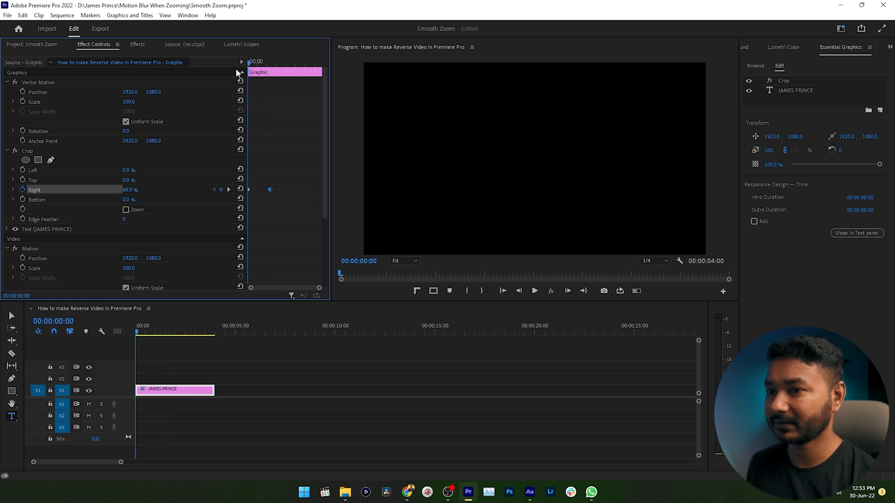
mouse_move(224, 88)
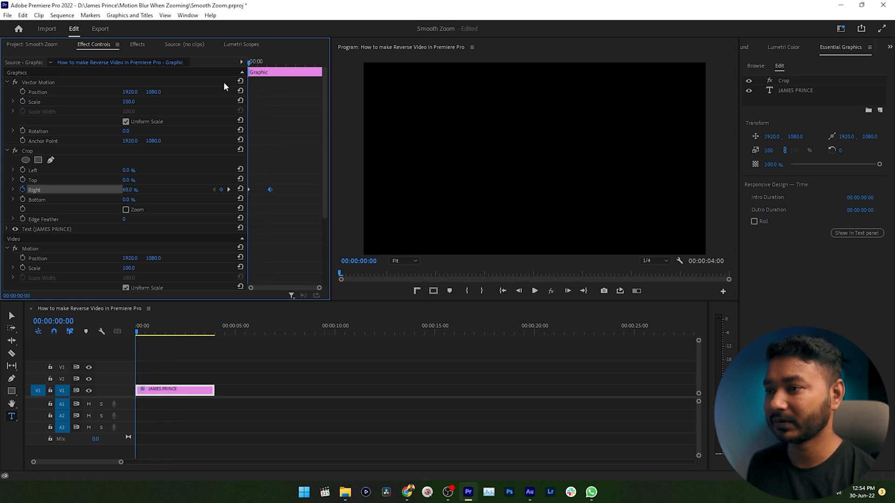
- Set the first Right keyframe to Hold and ease the second keyframe
right_click(270, 190)
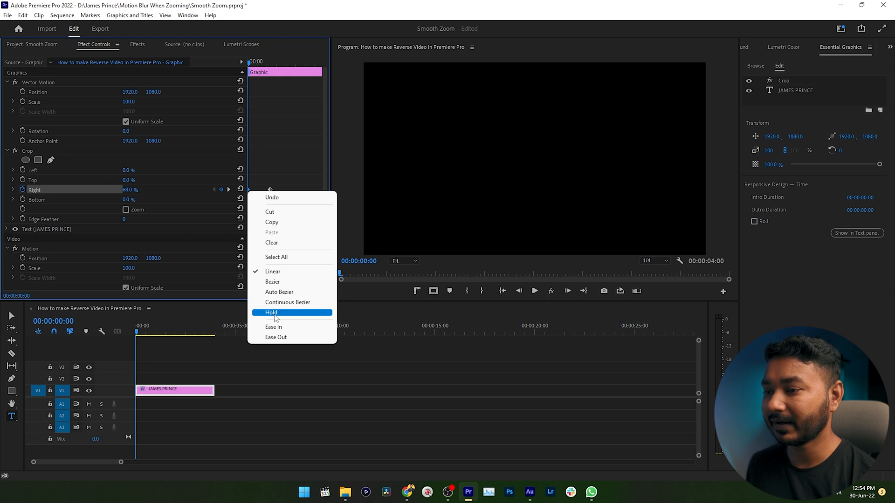
left_click(271, 312)
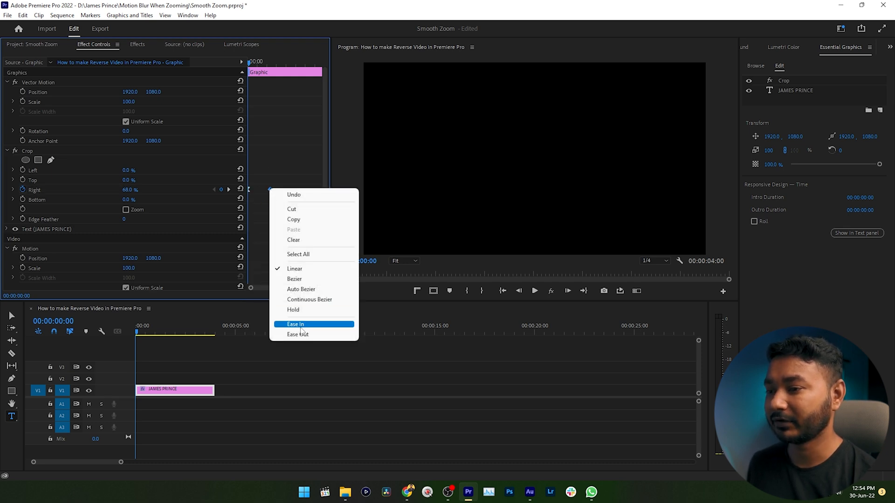
left_click(295, 325)
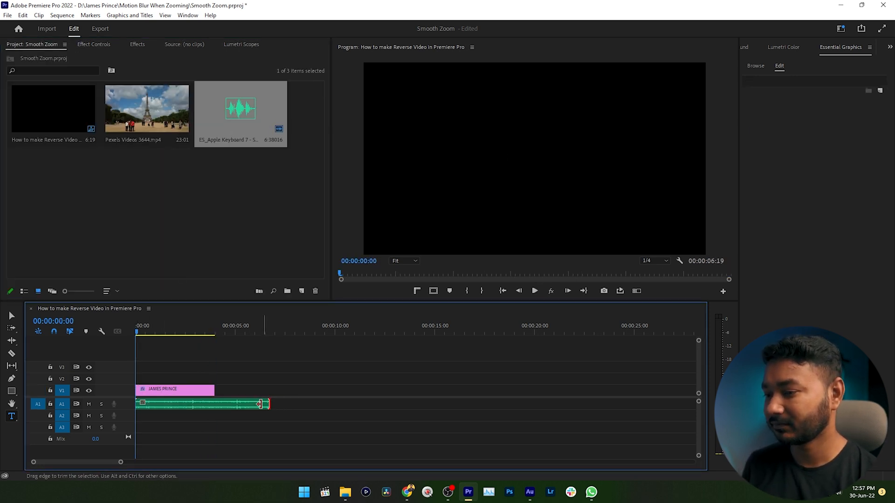
- Scrub the timeline to preview the title partway through its animation
left_click(175, 390)
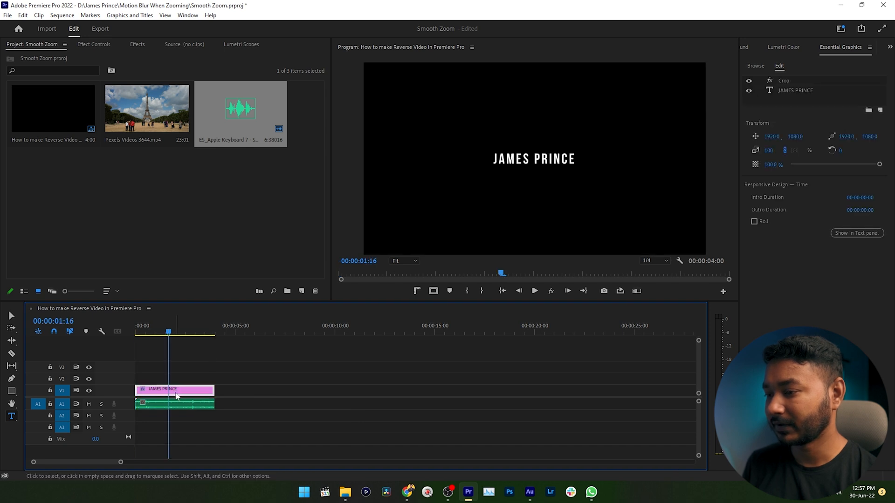